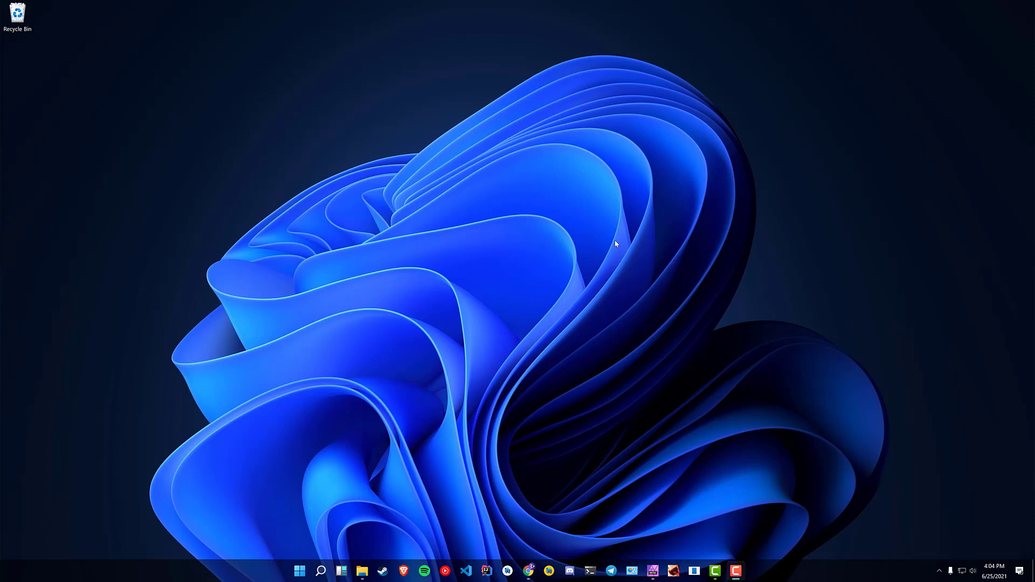
mouse_move(622, 249)
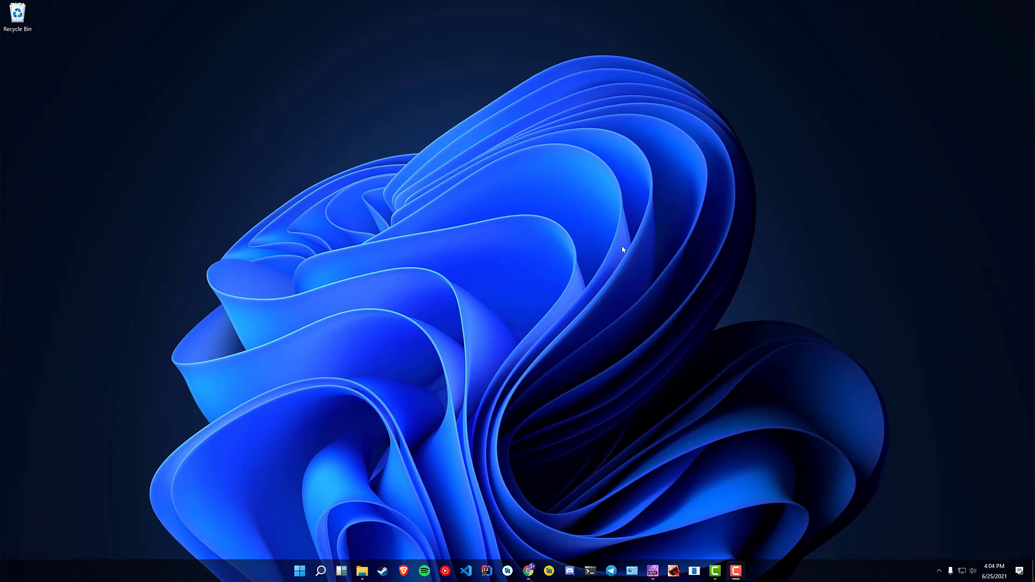
mouse_move(392, 368)
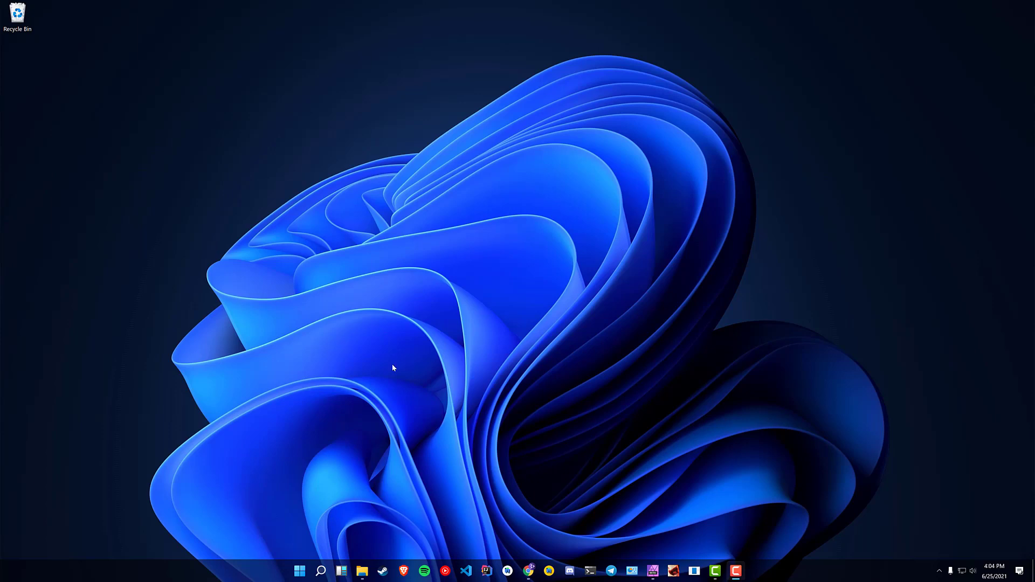
Step: Launch File Explorer from the Start menu
click(299, 571)
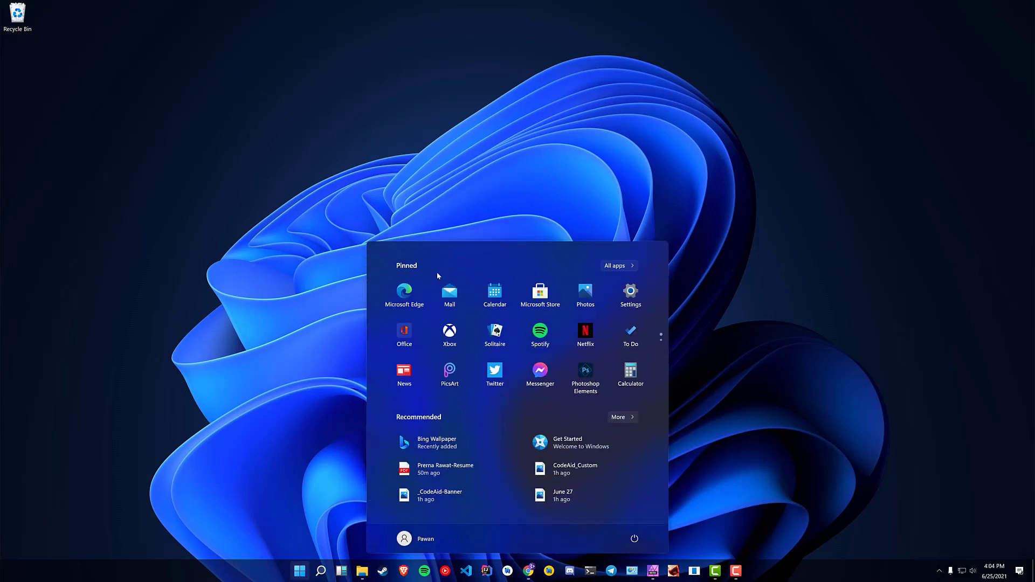
mouse_move(319, 504)
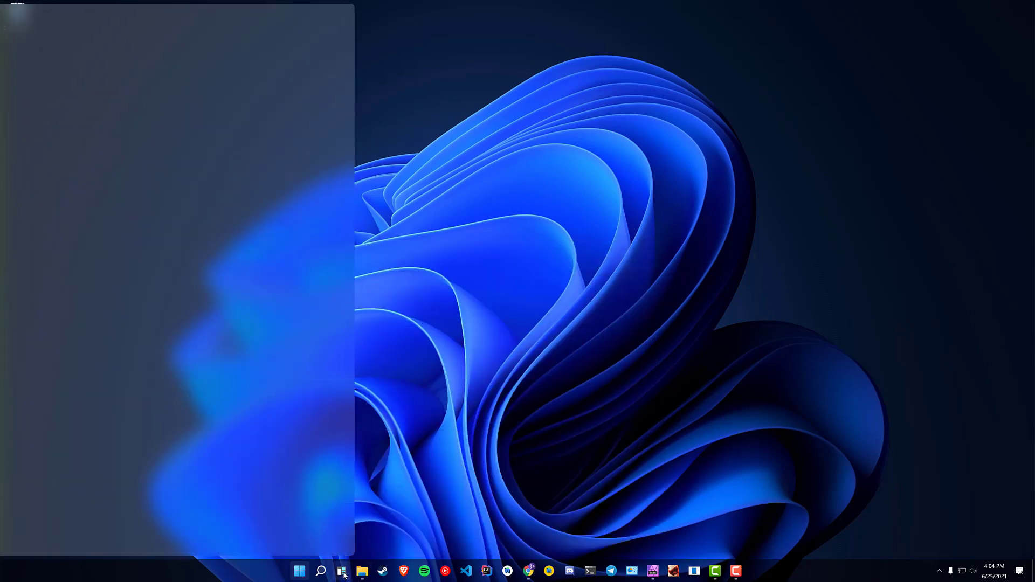
click(342, 571)
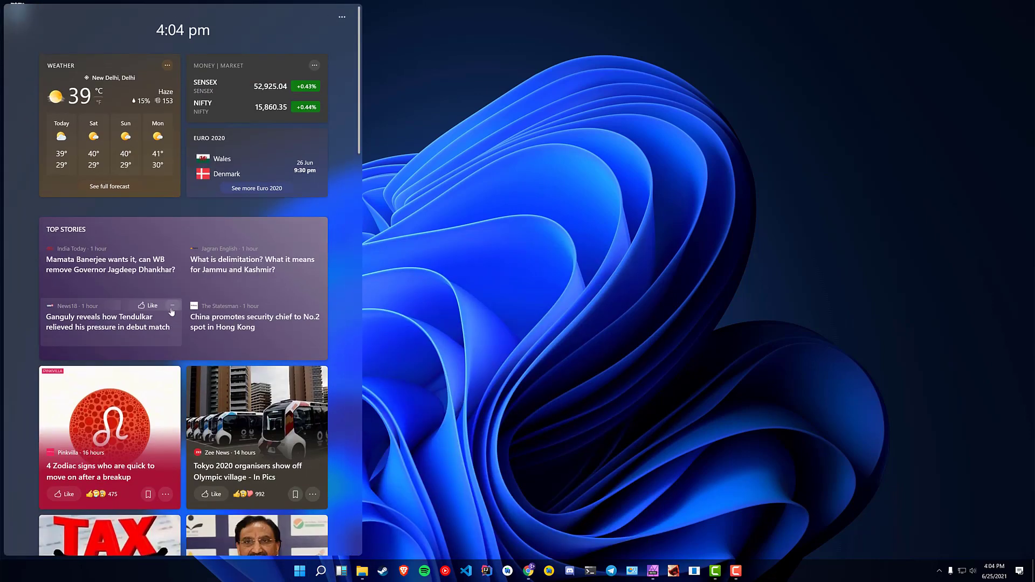
scroll(down, 3)
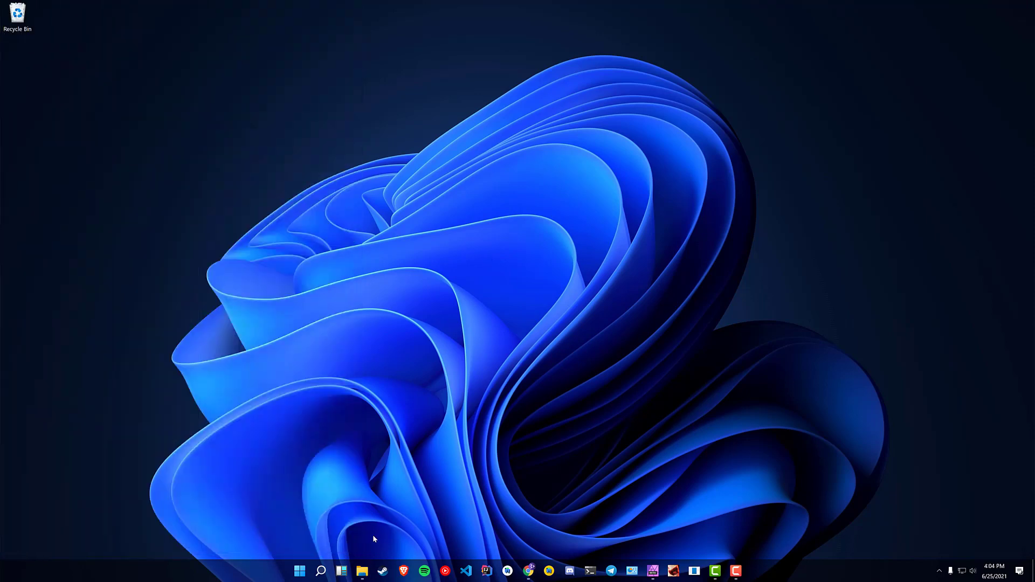
click(361, 571)
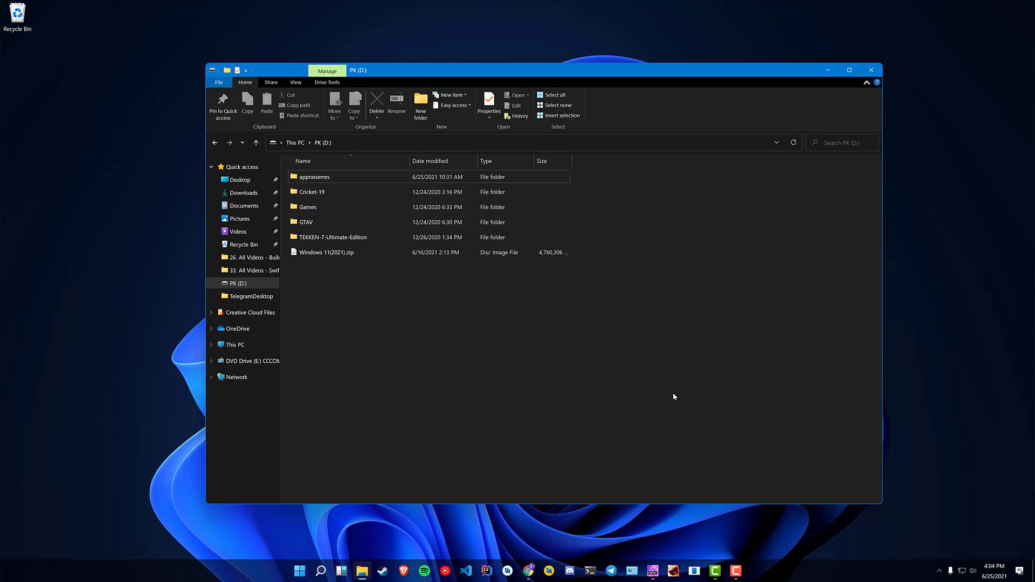
Step: Mount the Windows 11 disc image on drive D and select setup on the new DVD drive
click(326, 252)
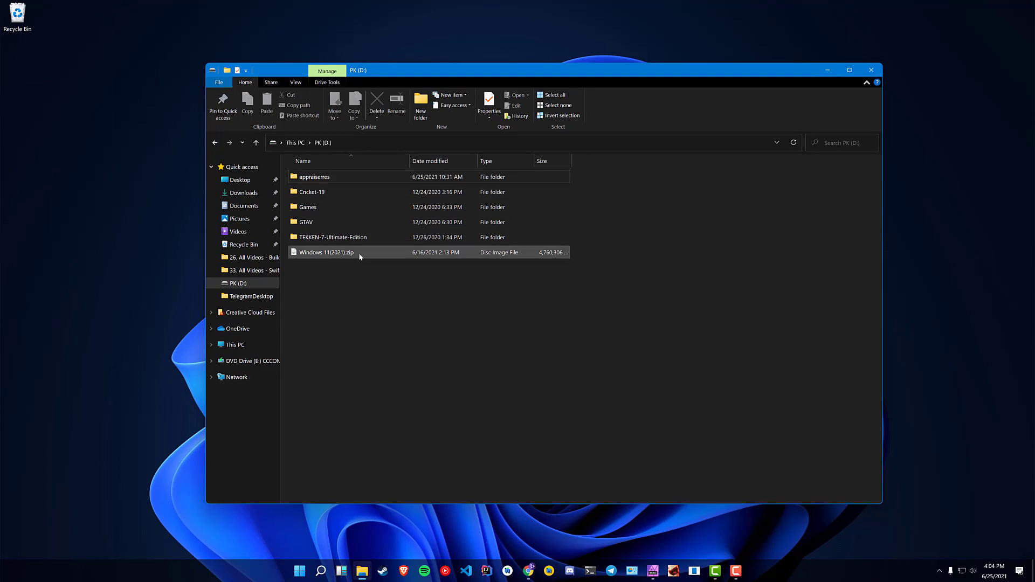
mouse_move(355, 257)
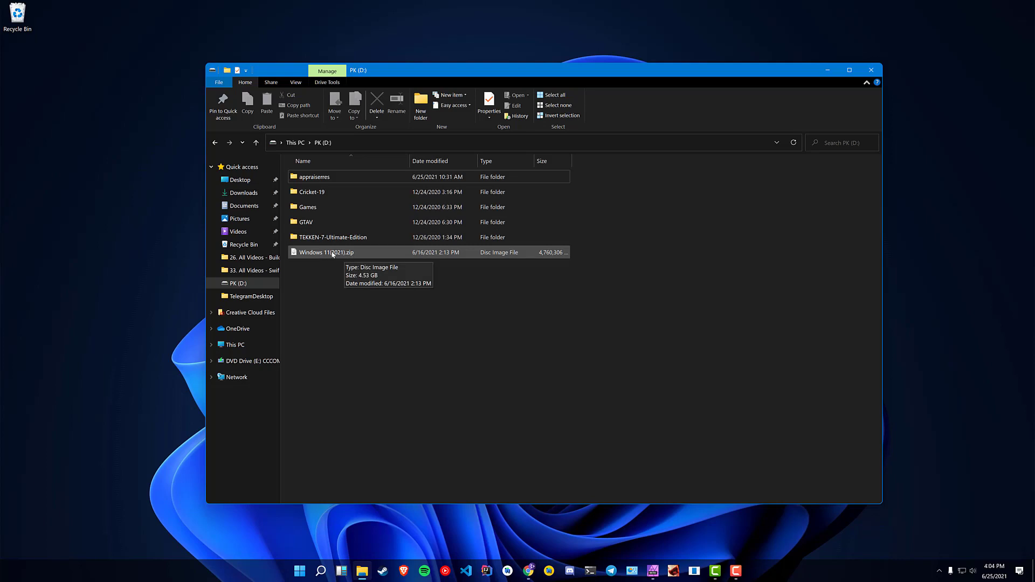
click(237, 360)
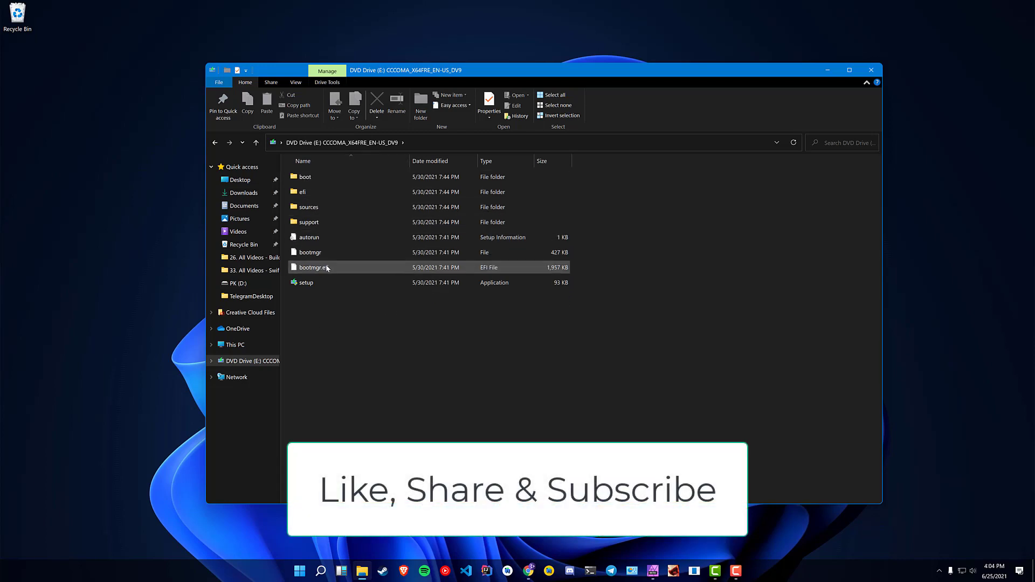
click(305, 282)
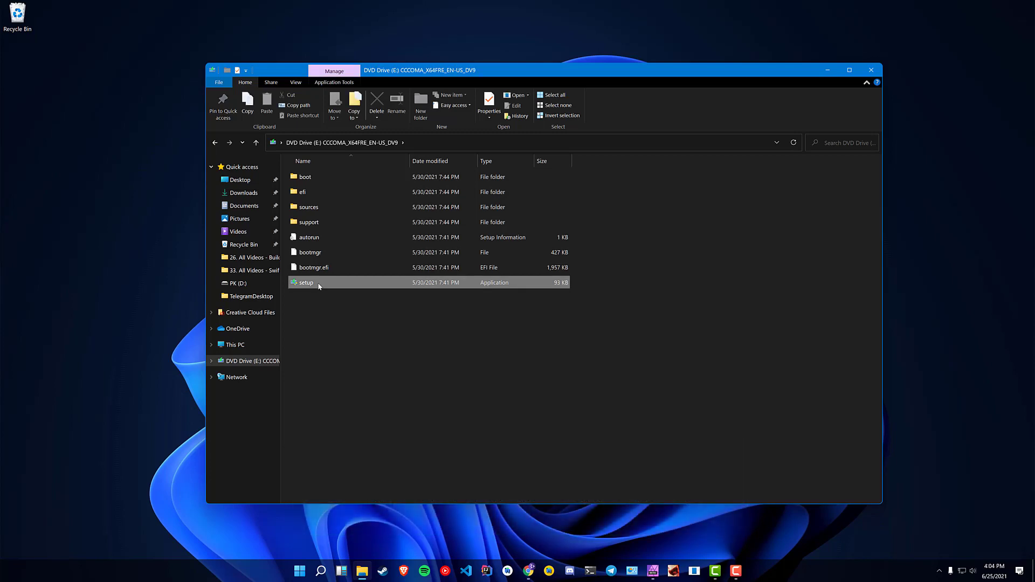
Step: Run setup, continue past Install Windows 11, and dismiss the TPM 2.0 'can't run Windows 11' error
double_click(305, 282)
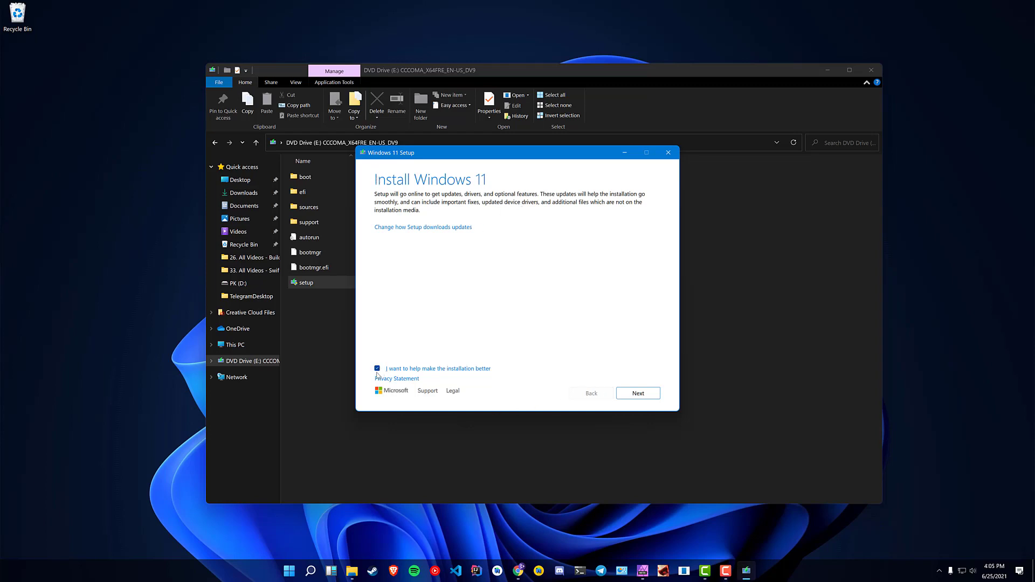
mouse_move(473, 381)
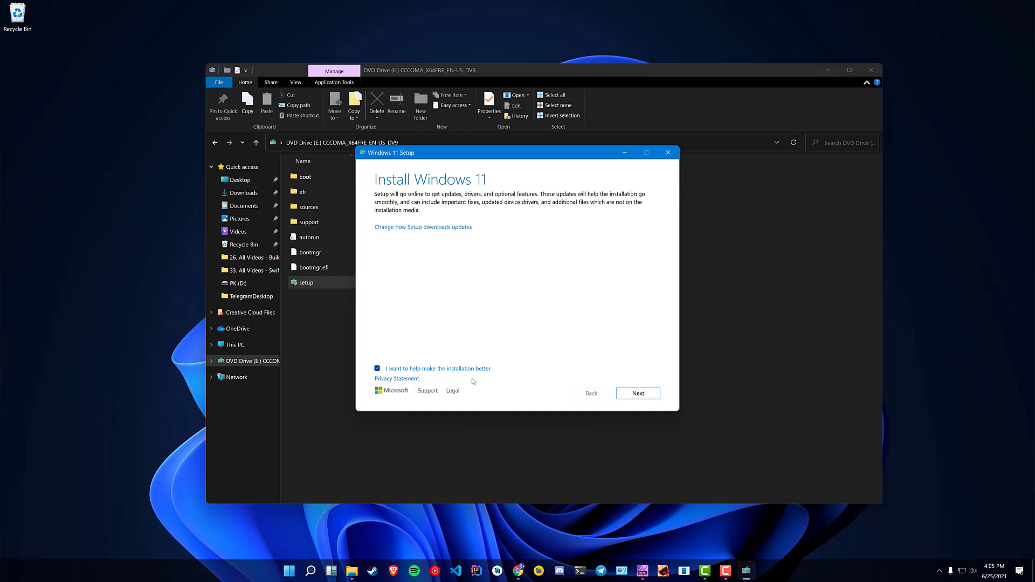
click(637, 393)
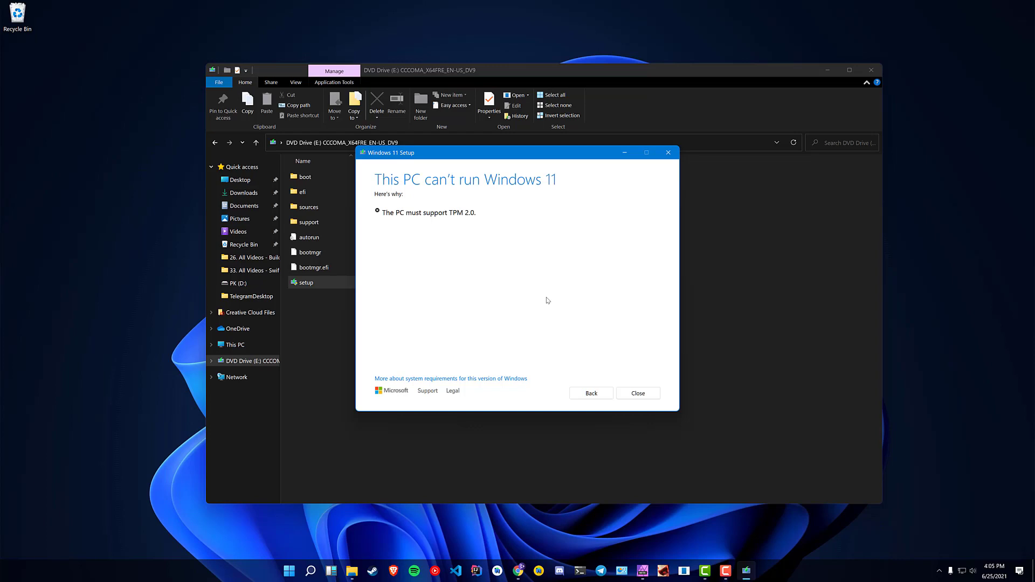
mouse_move(460, 221)
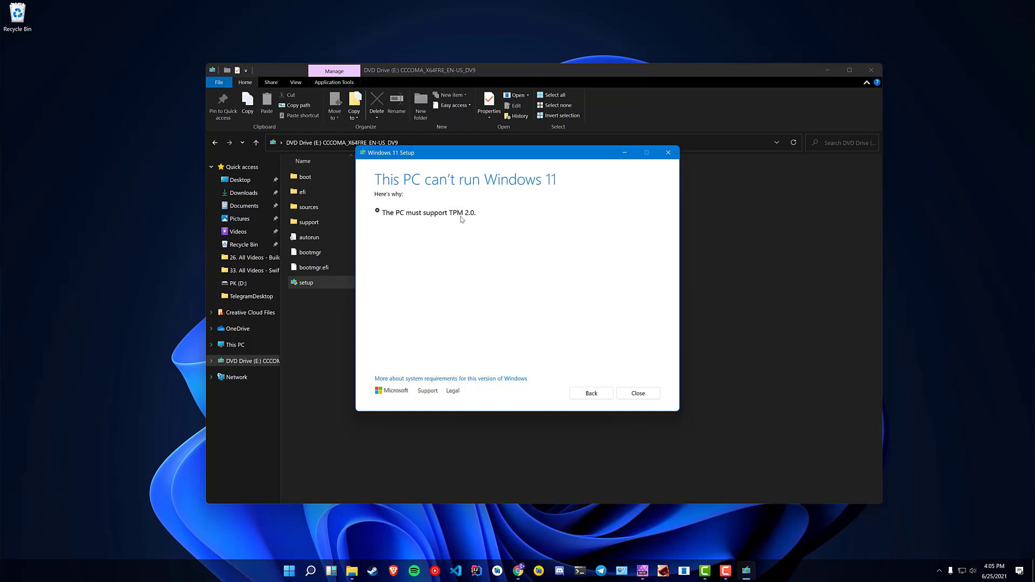
click(668, 152)
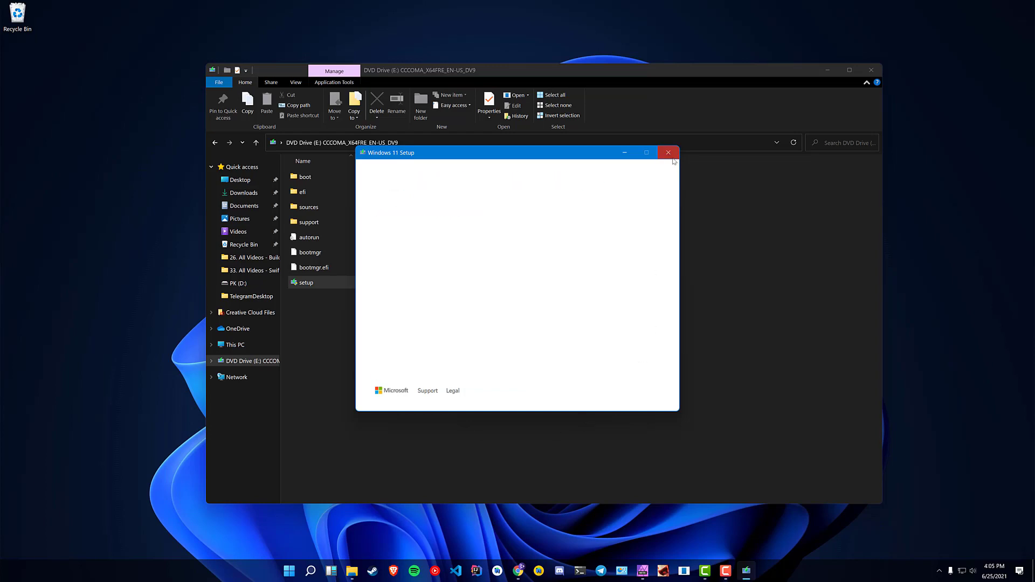
Step: Close setup, view appraiseres.dll inside the appraiseres folder on drive D, then go back to D
click(667, 152)
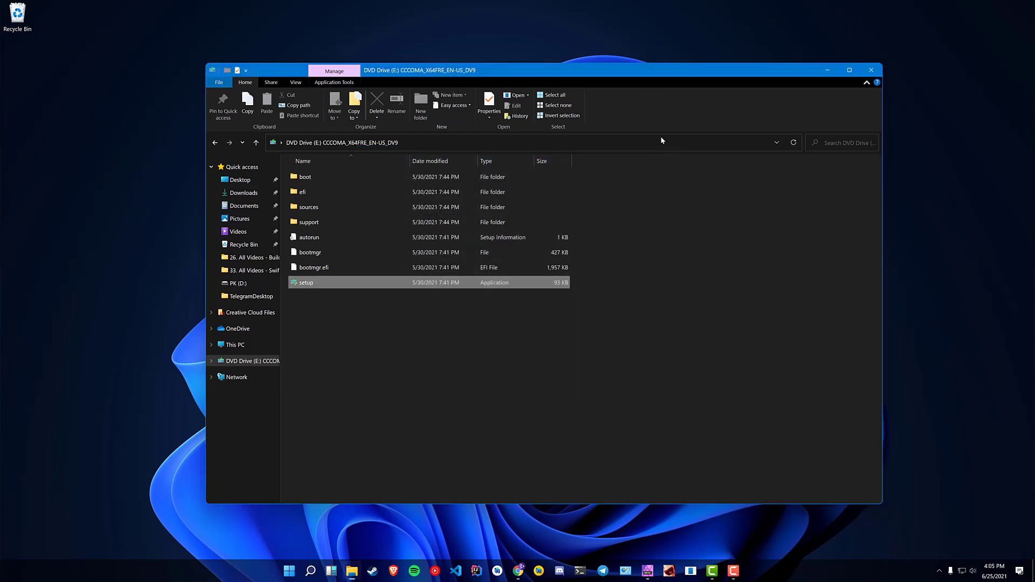
click(236, 284)
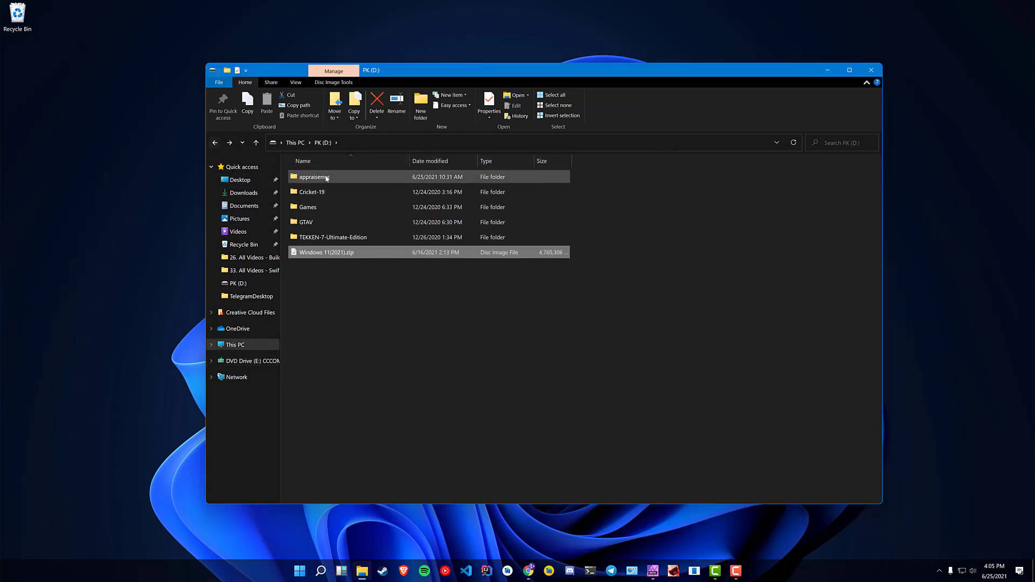
double_click(314, 175)
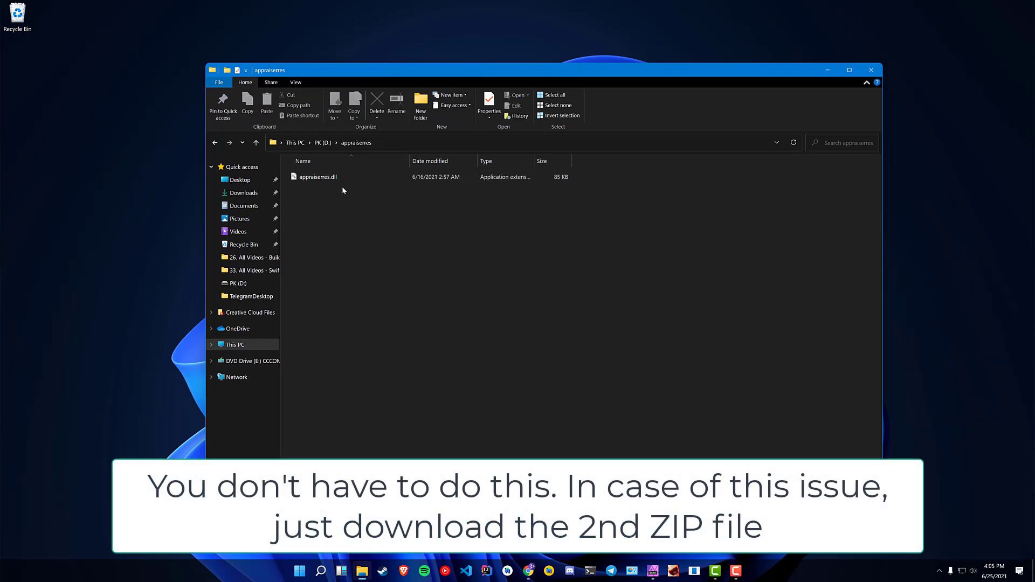
click(319, 176)
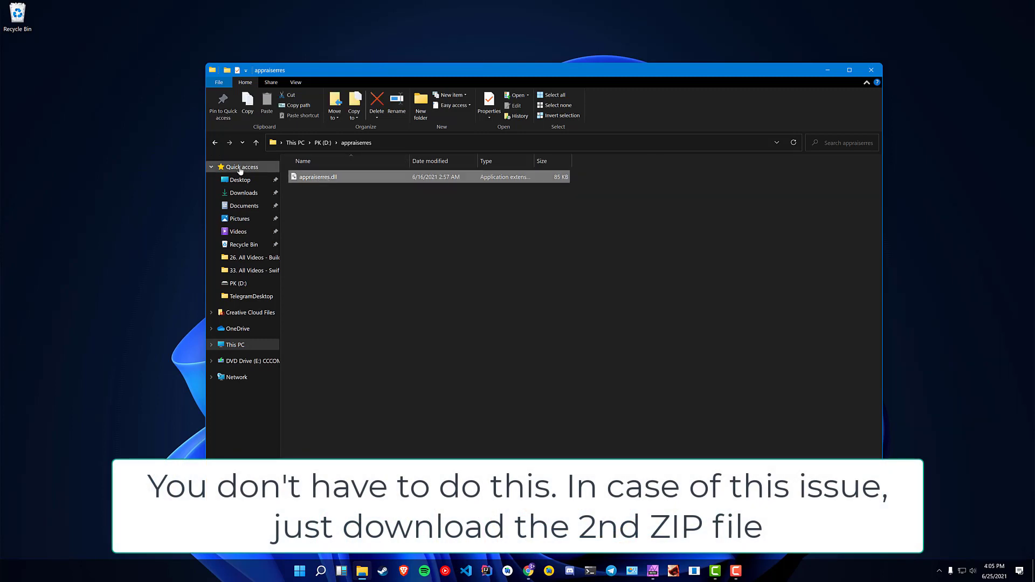
click(215, 142)
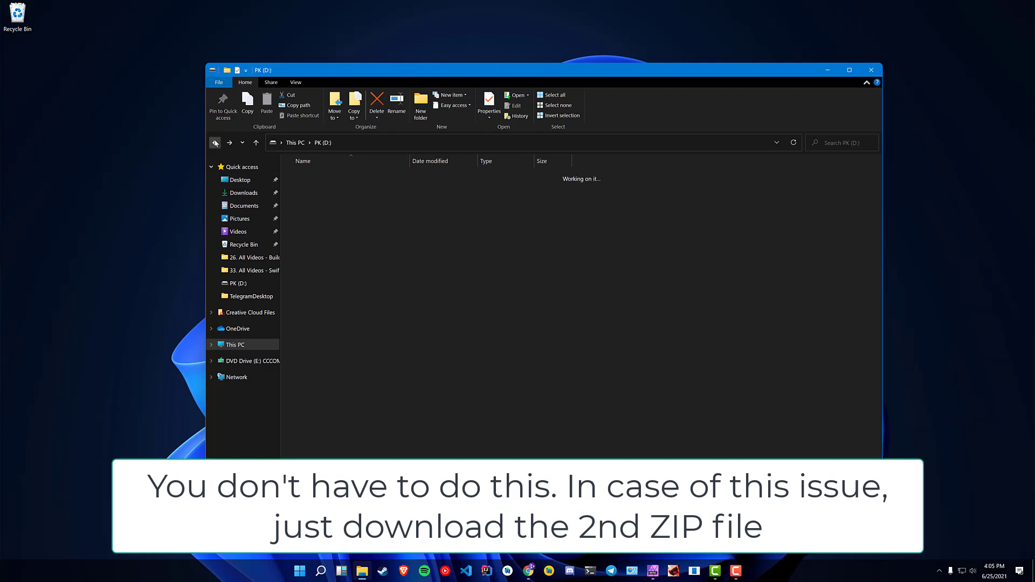
Step: Browse the sources folder on DVD Drive (E:), then return to the drive's root
click(258, 360)
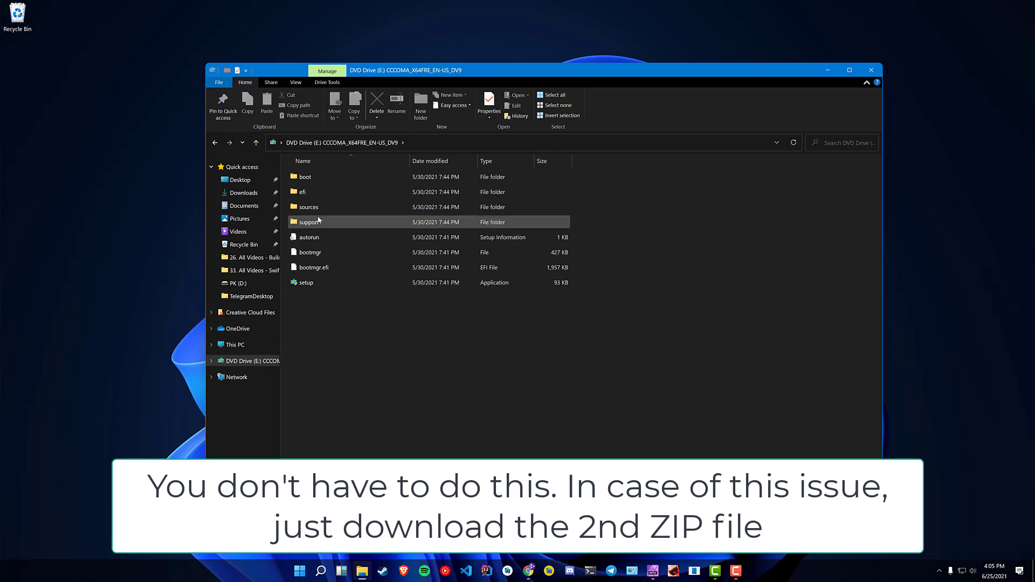
double_click(307, 207)
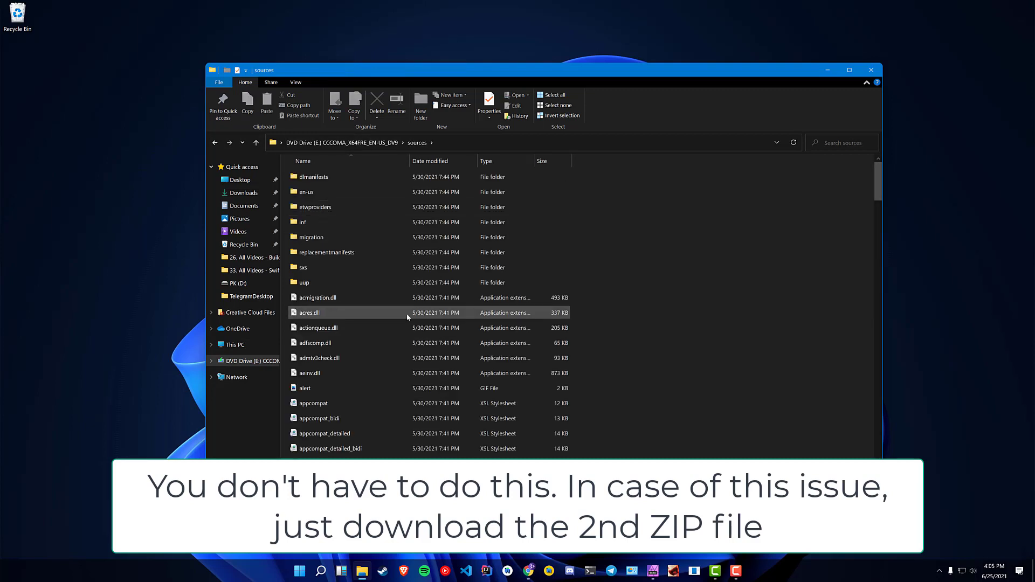
scroll(down, 3)
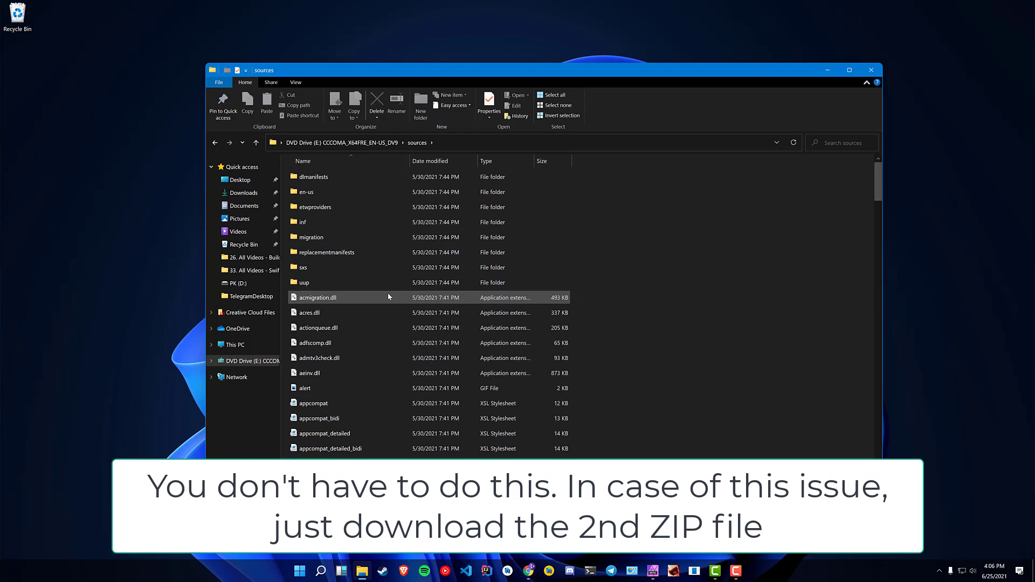
click(255, 142)
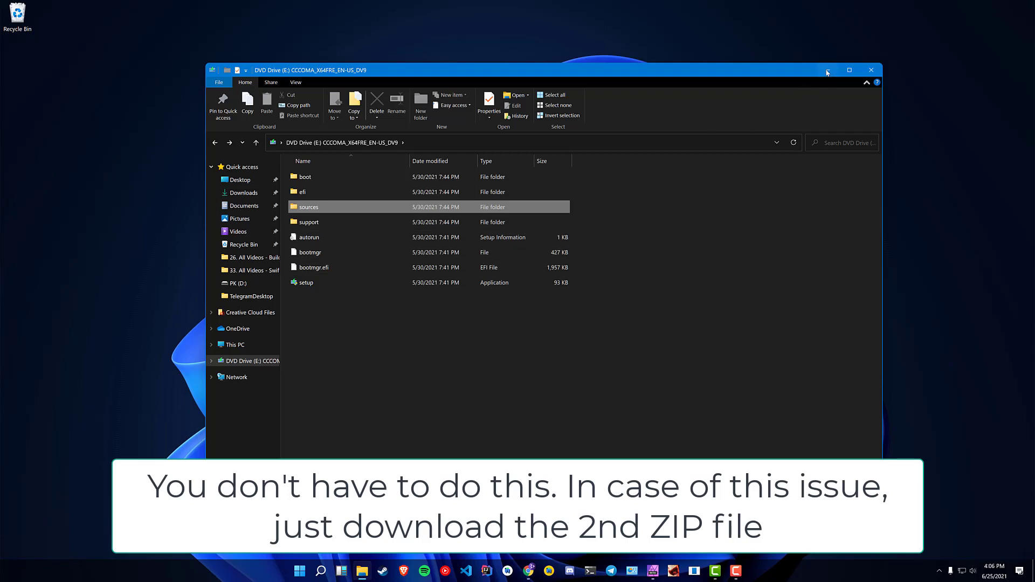
mouse_move(399, 295)
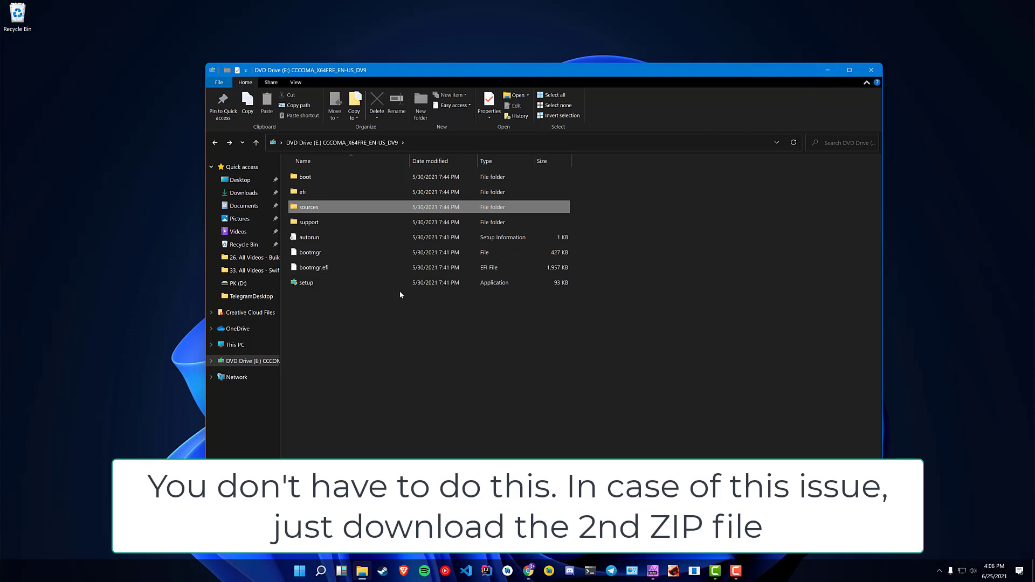